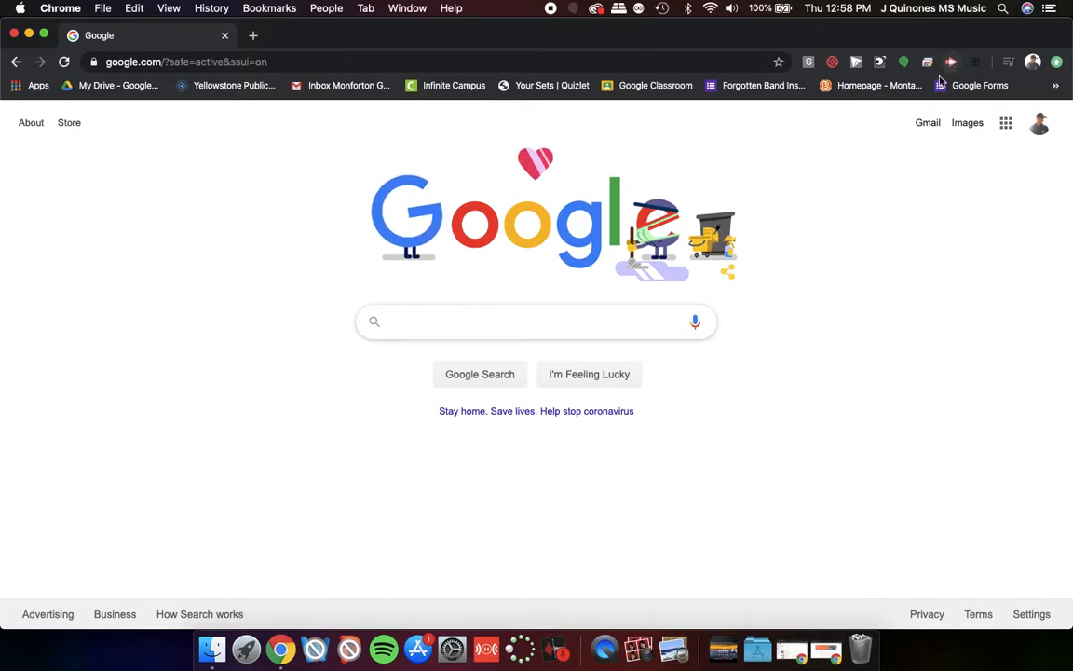
Bring up the Screencastify extension's account menu from the Chrome toolbar
click(536, 321)
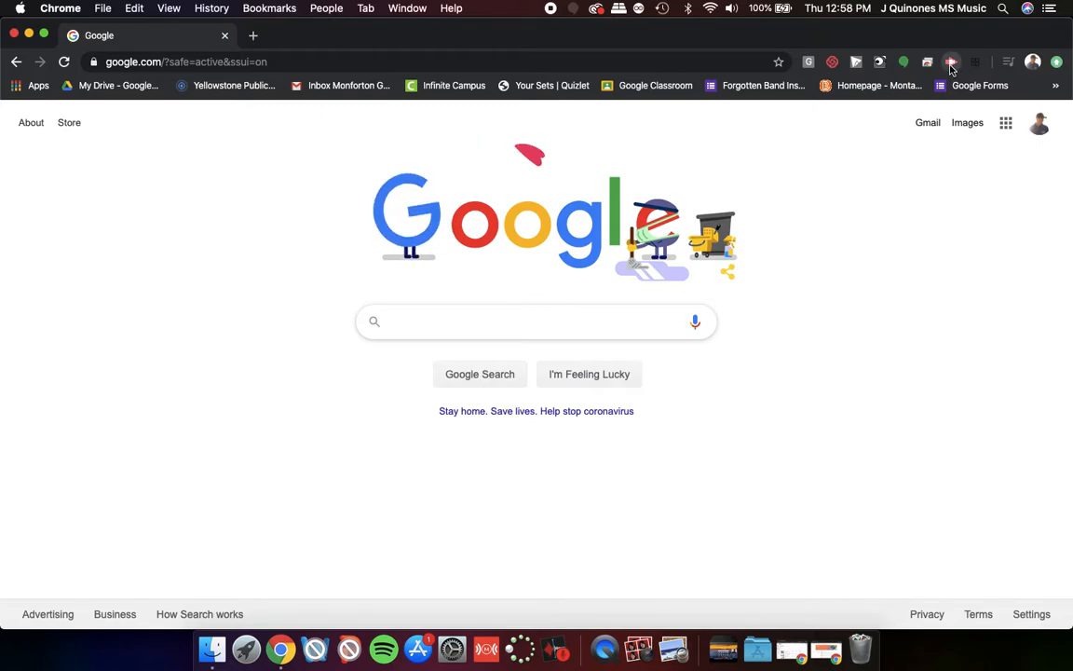
click(950, 62)
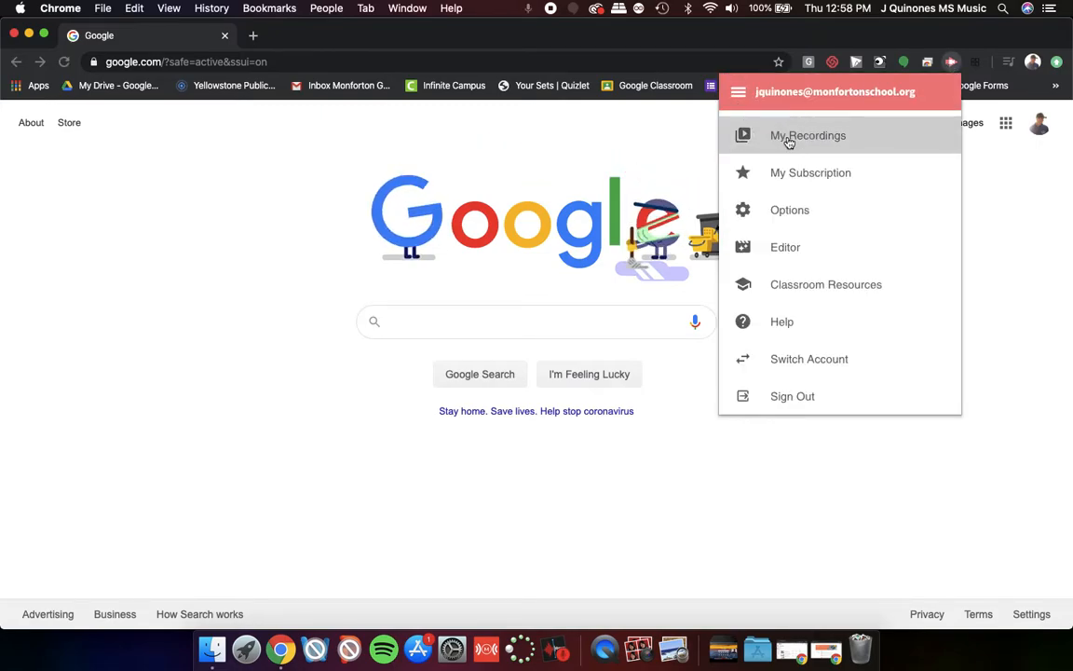
Go to My Recordings to reach the Apr 9, 2020 12:46 PM recording
click(808, 134)
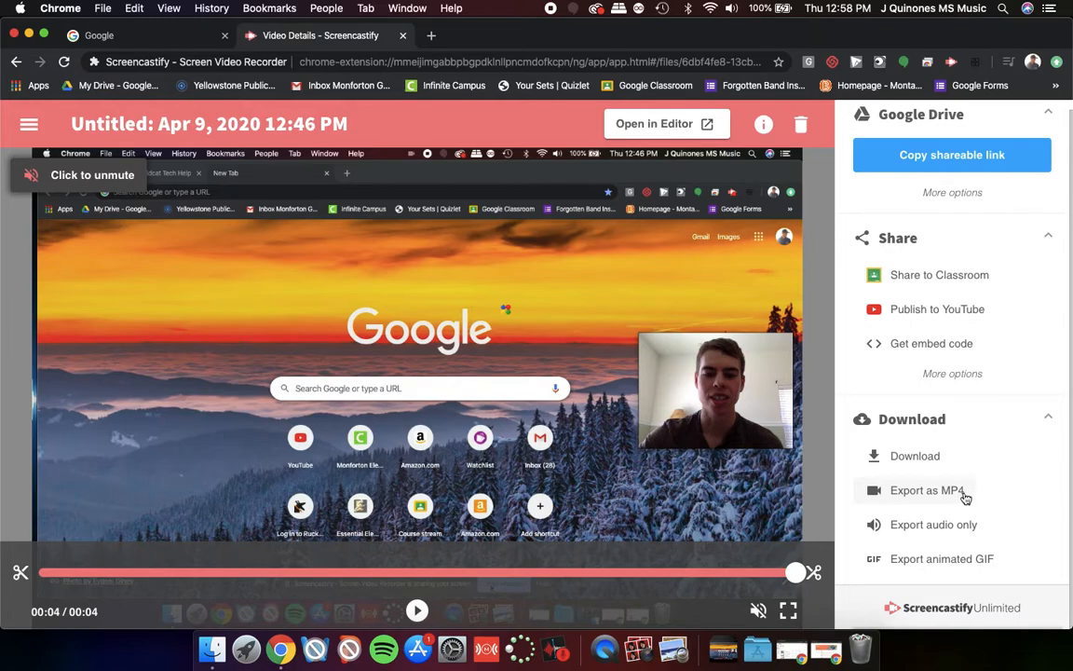
Export the recording as an MP4 at 30 FPS
click(927, 490)
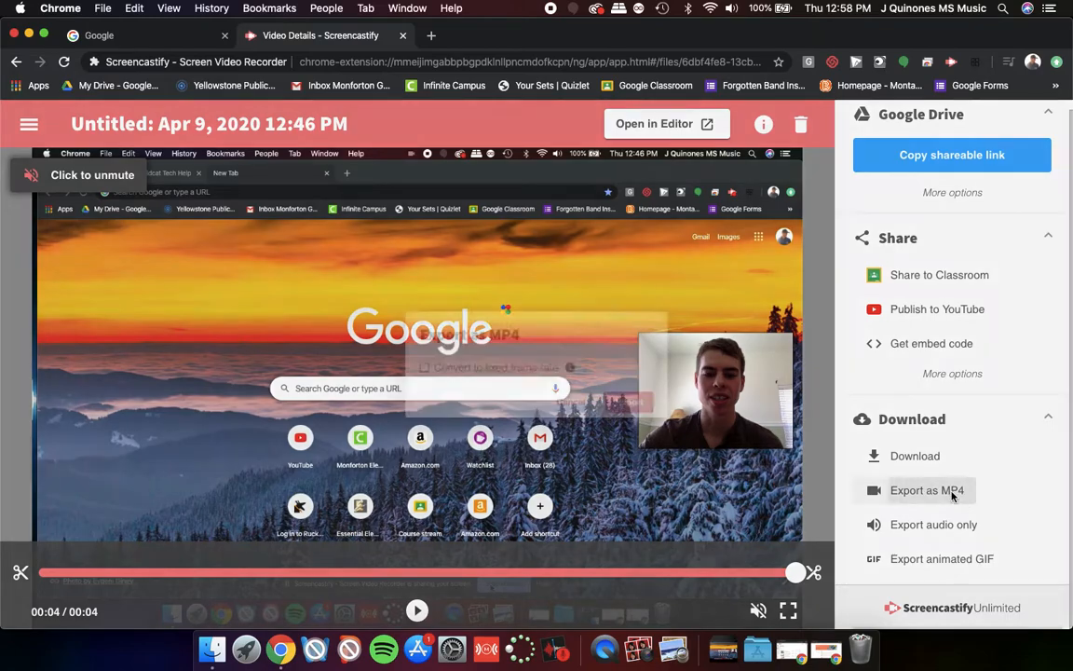
click(927, 490)
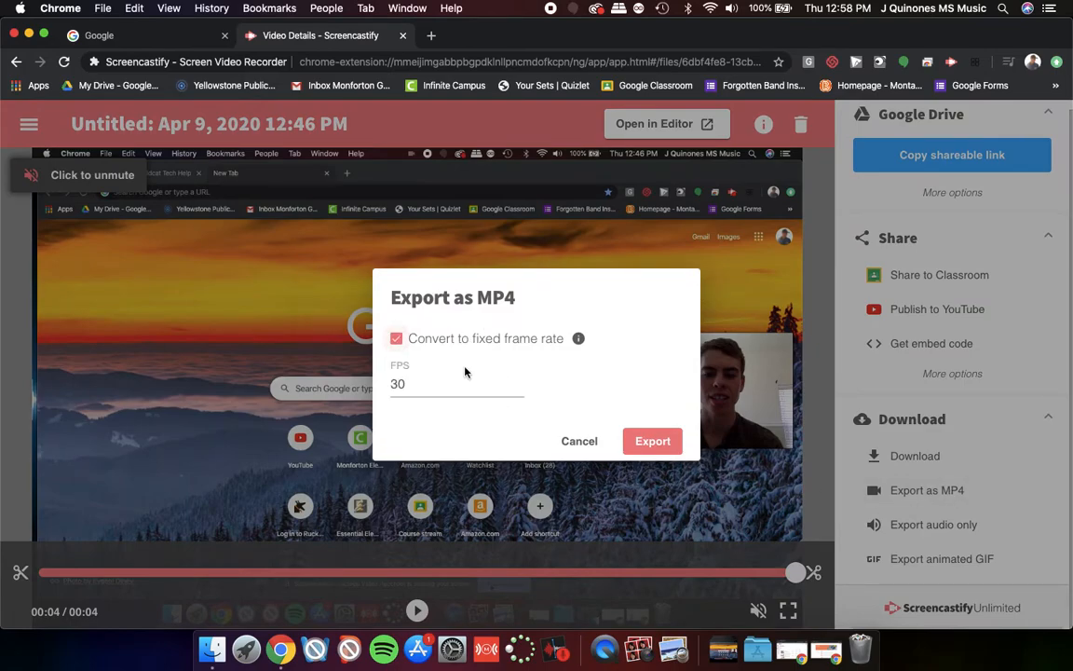
click(652, 440)
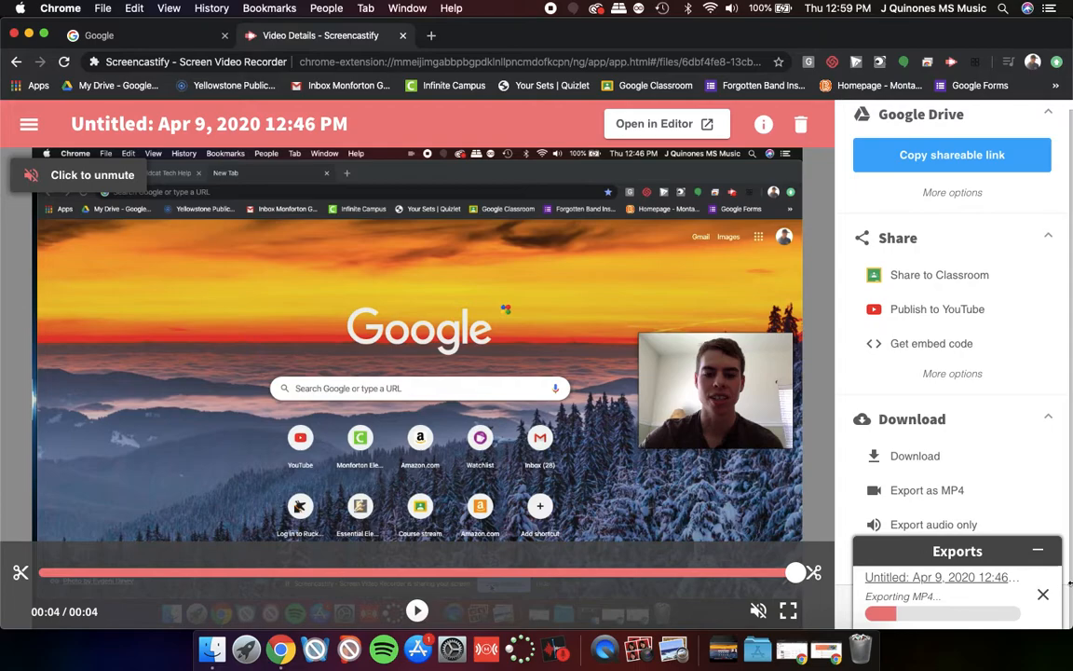
mouse_move(940, 577)
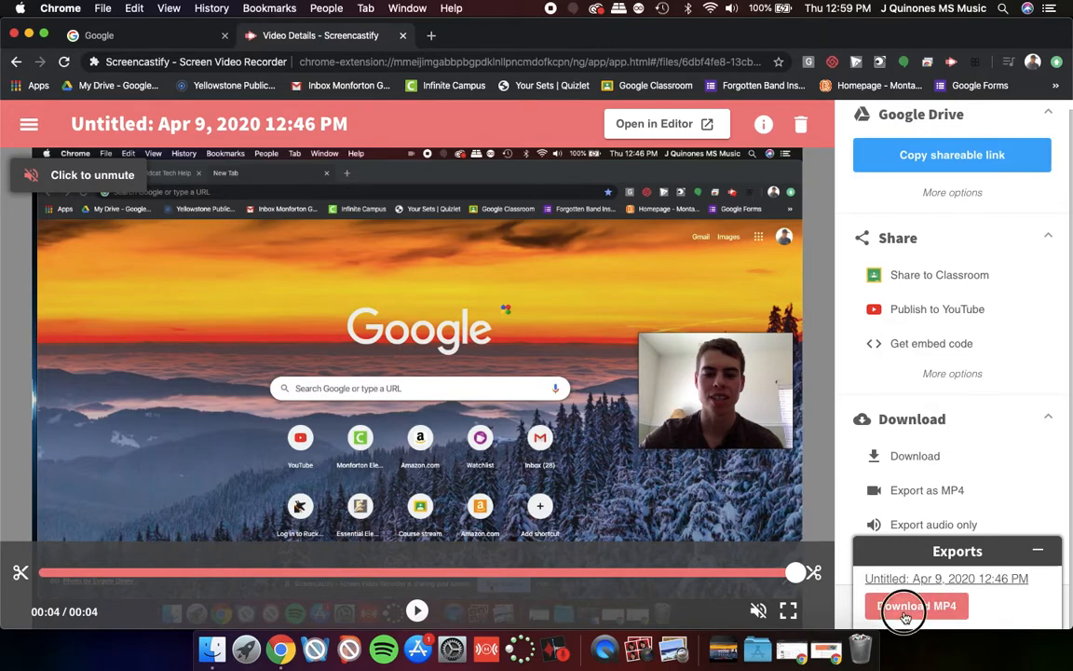
Download the exported MP4 from the Exports panel
click(917, 605)
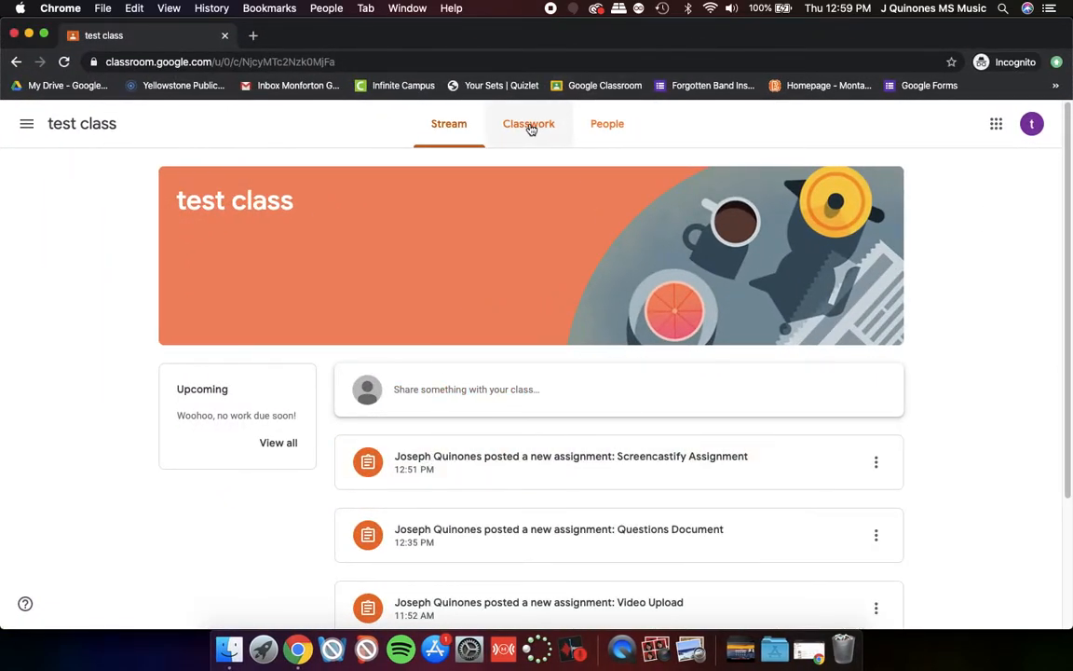
Reach the Screencastify Assignment page from Classwork and show the Add or create choices
click(529, 123)
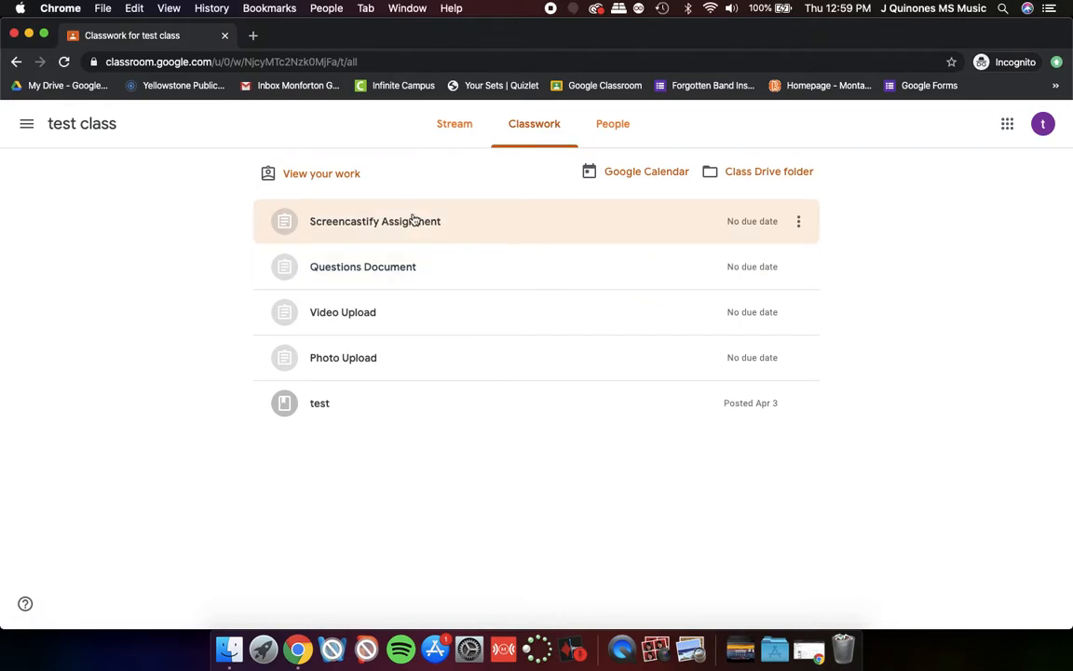
click(374, 219)
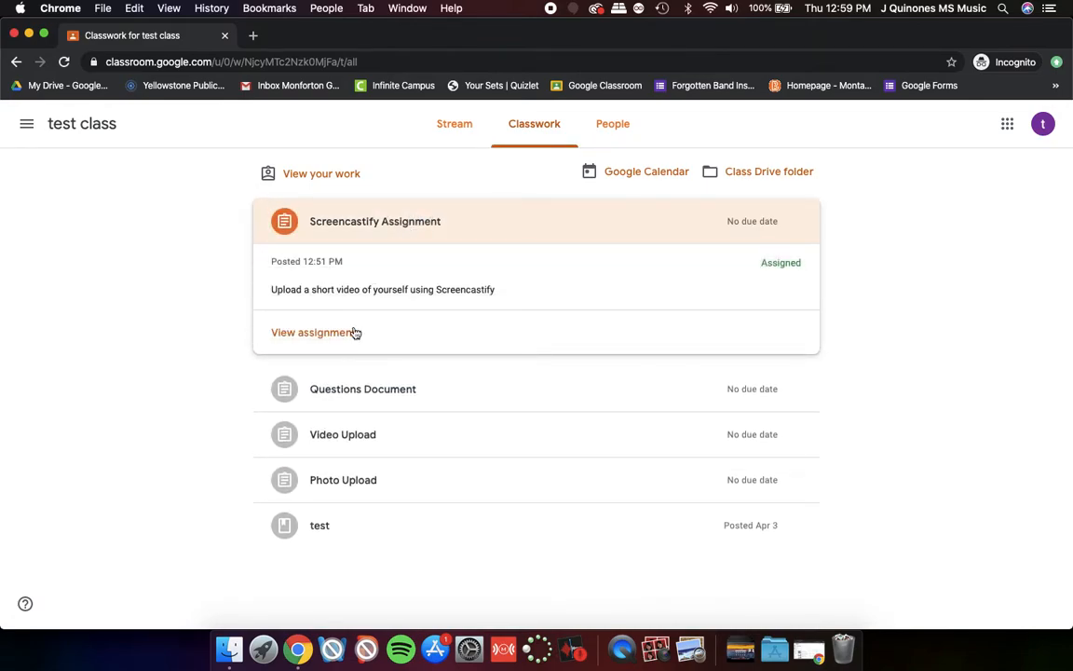
click(313, 332)
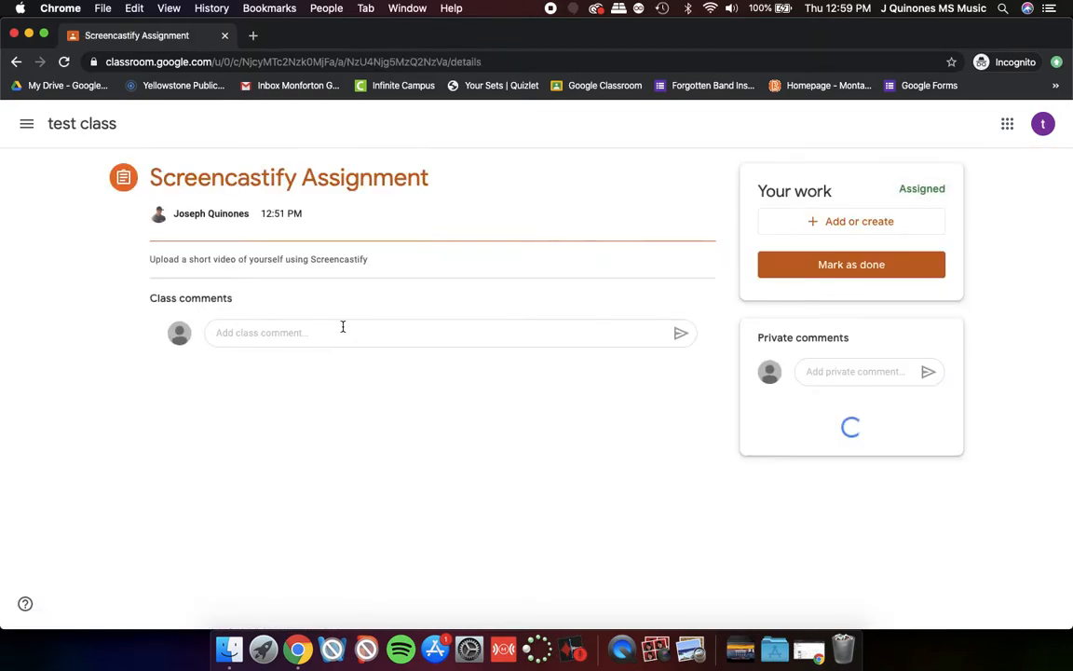
click(850, 220)
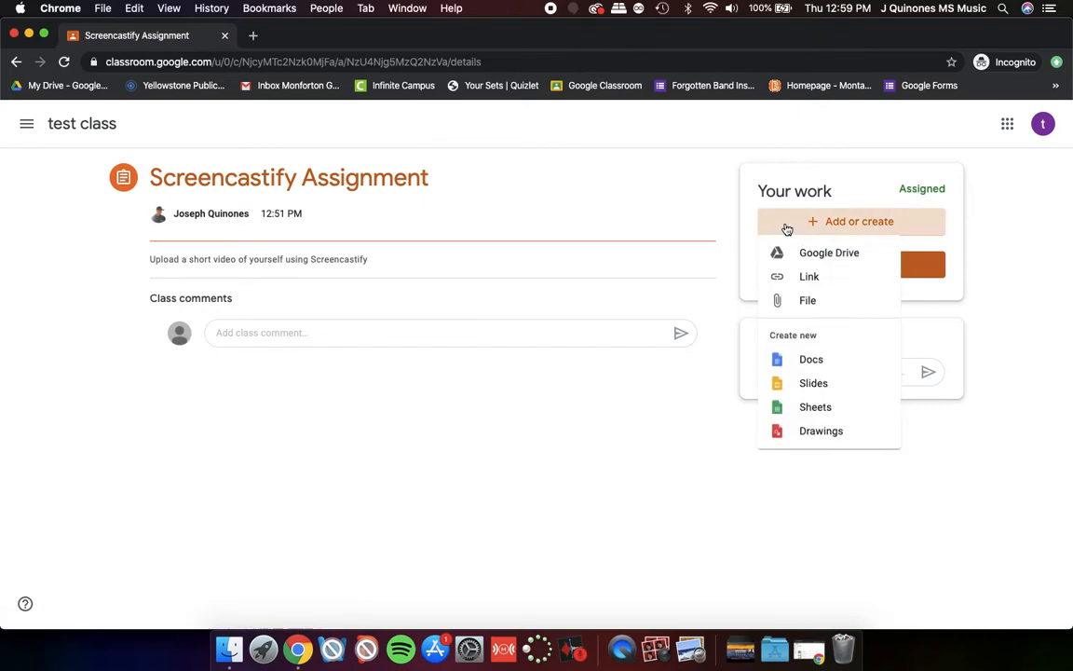
Attach Untitled Apr 9, 2020 12:46 PM (2).mp4 from the Downloads folder as a file upload
click(827, 253)
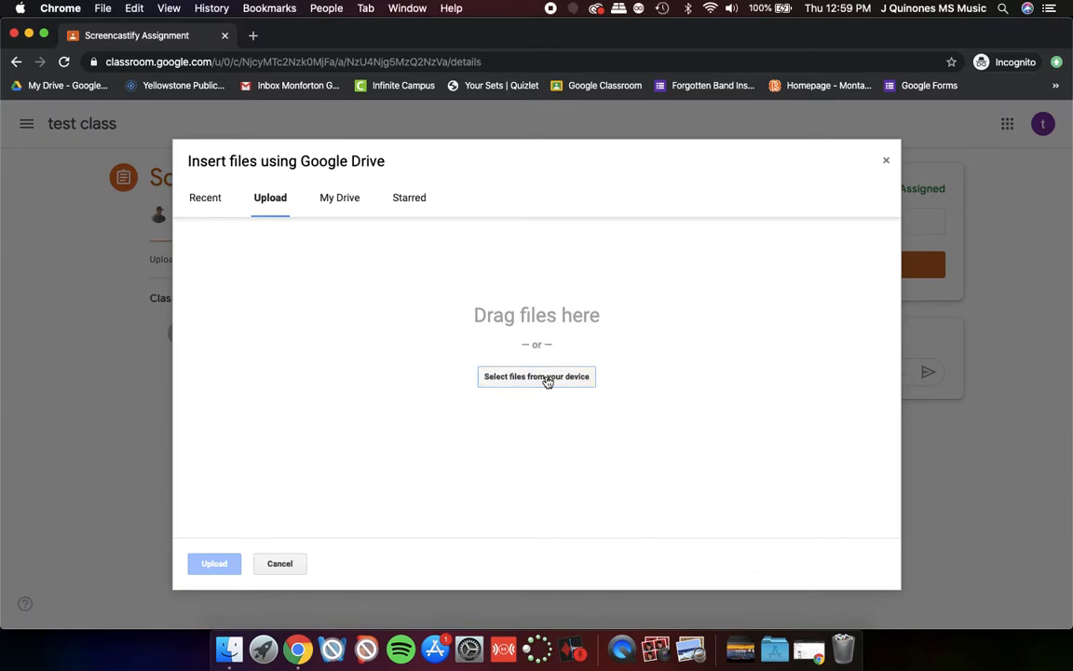
click(536, 376)
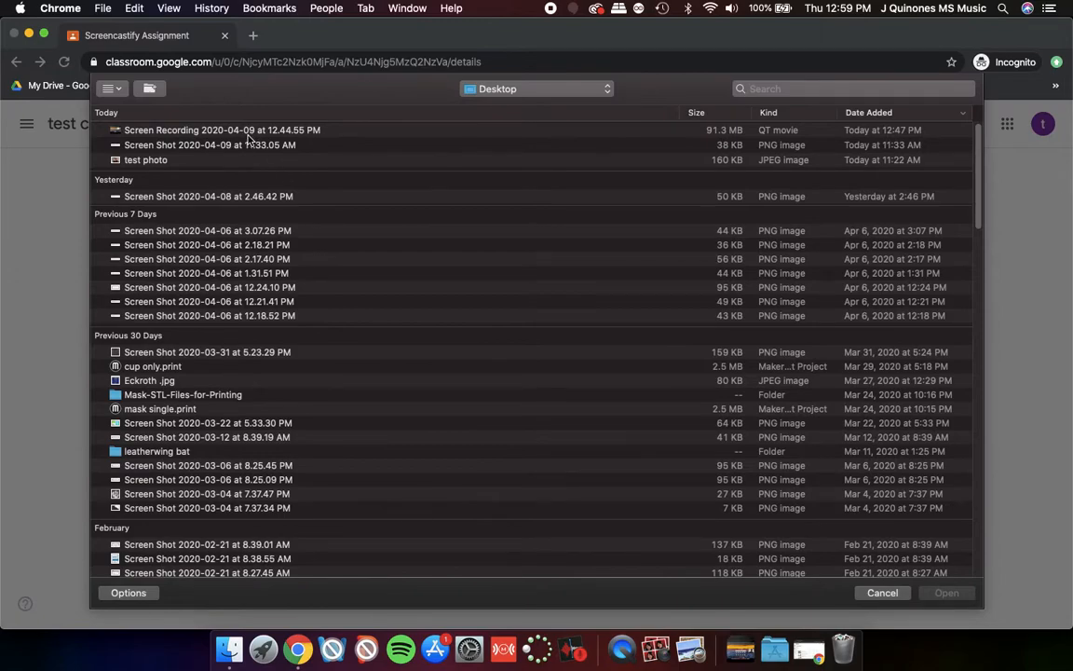
click(537, 89)
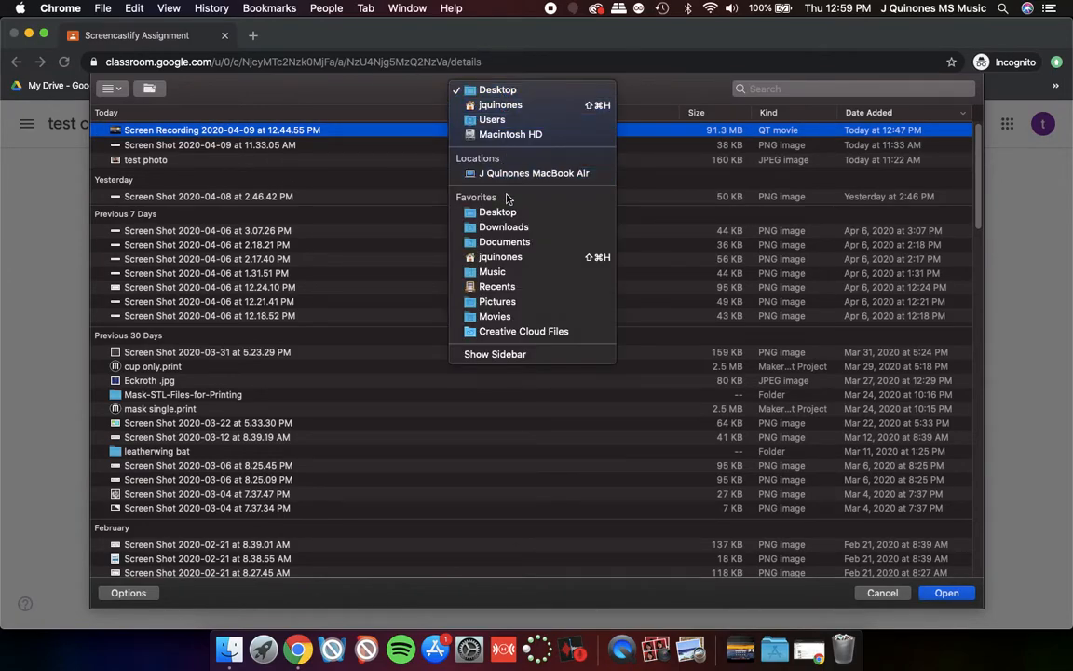
click(503, 227)
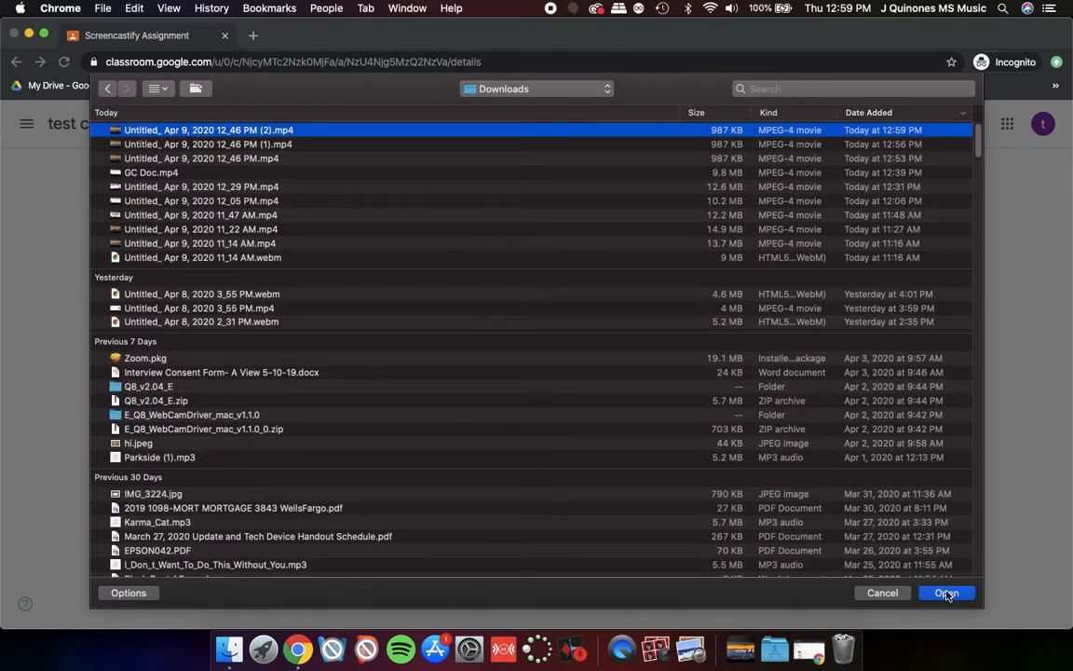
click(947, 592)
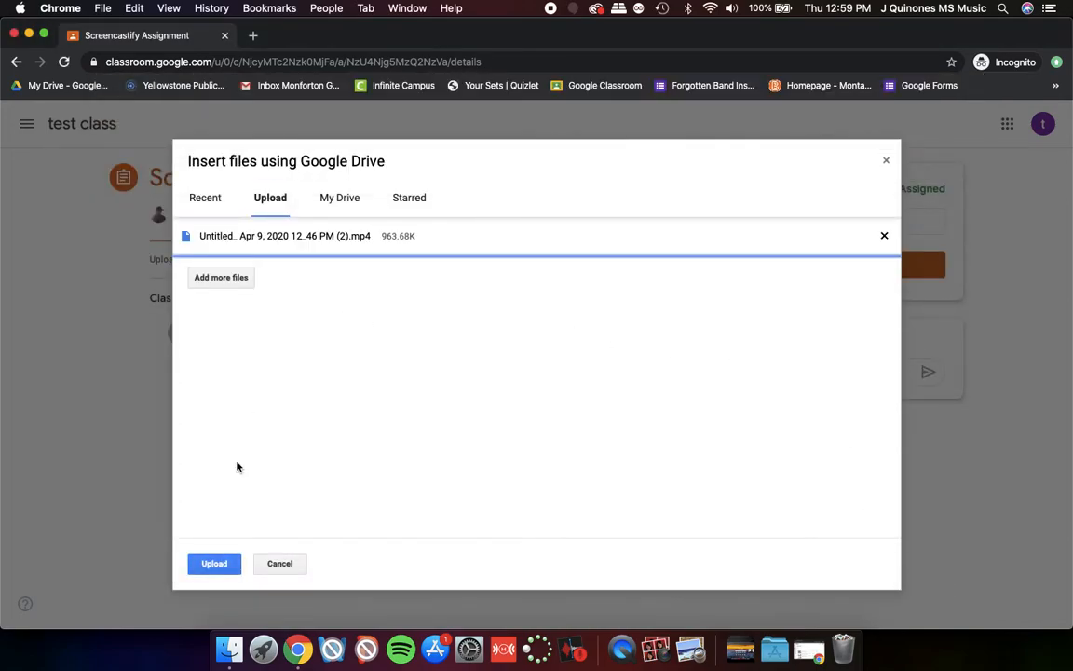
click(214, 562)
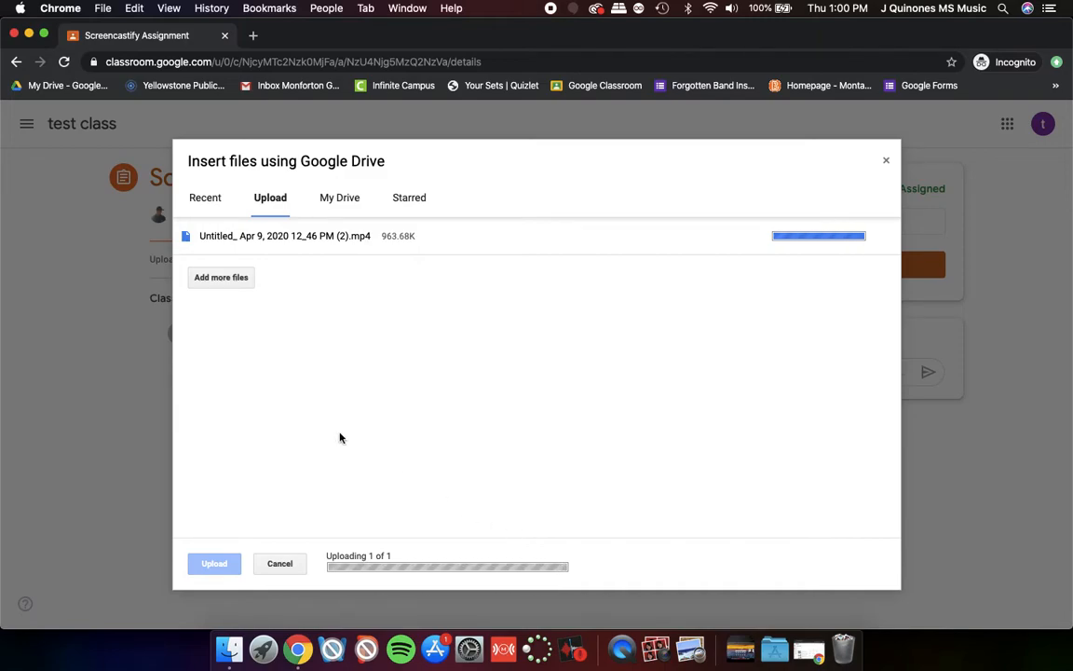
click(215, 562)
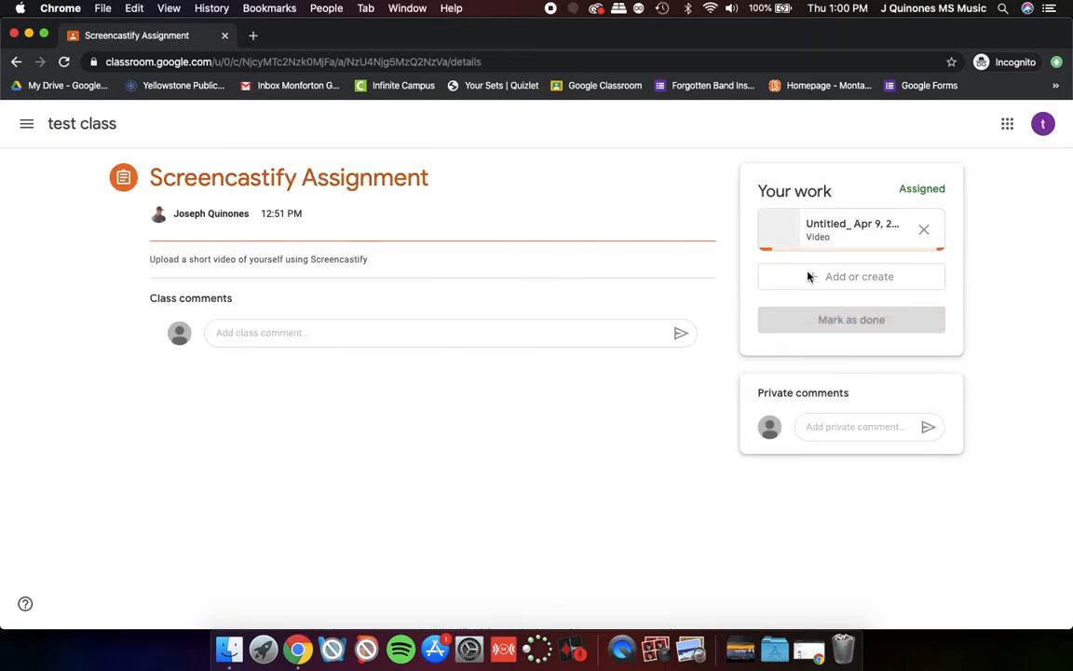
mouse_move(669, 421)
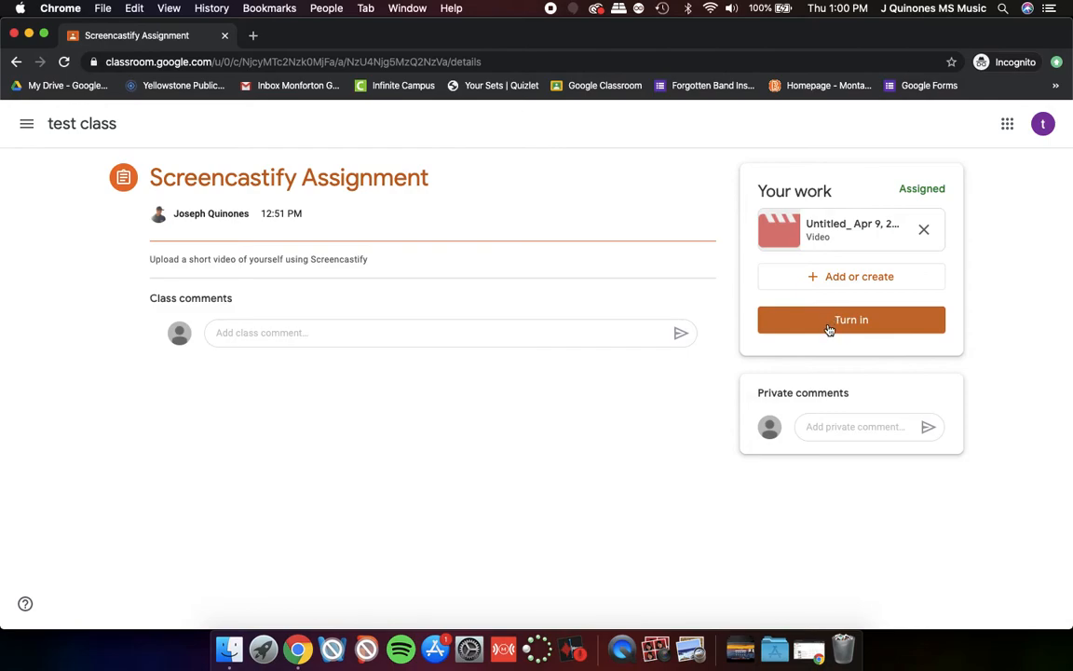
Turn in the Screencastify Assignment and confirm the submission
click(849, 320)
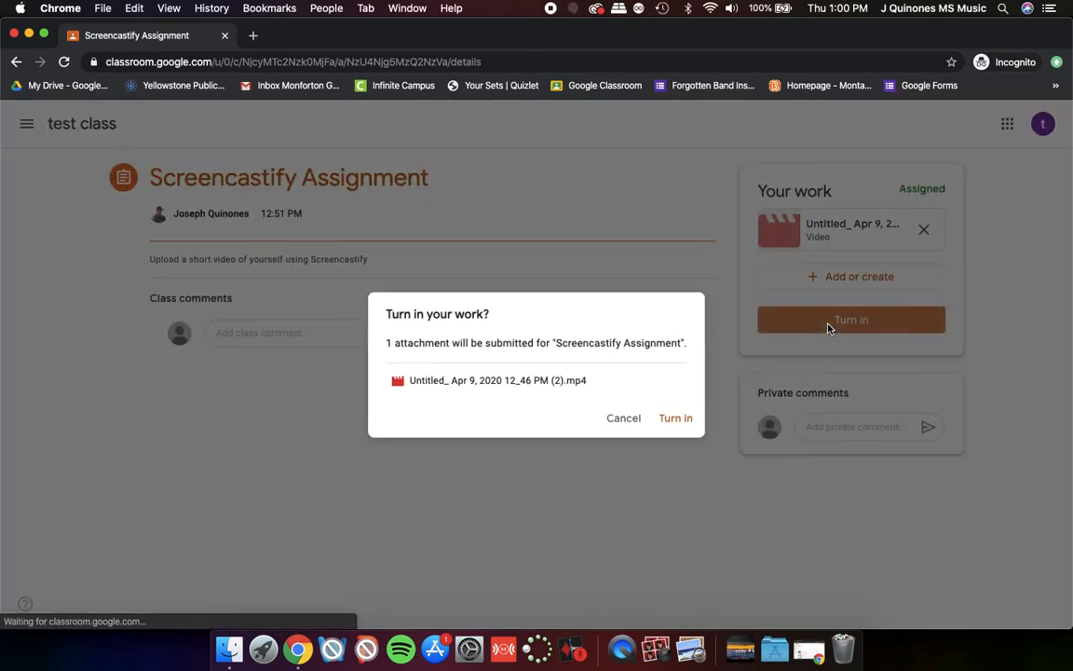
click(674, 418)
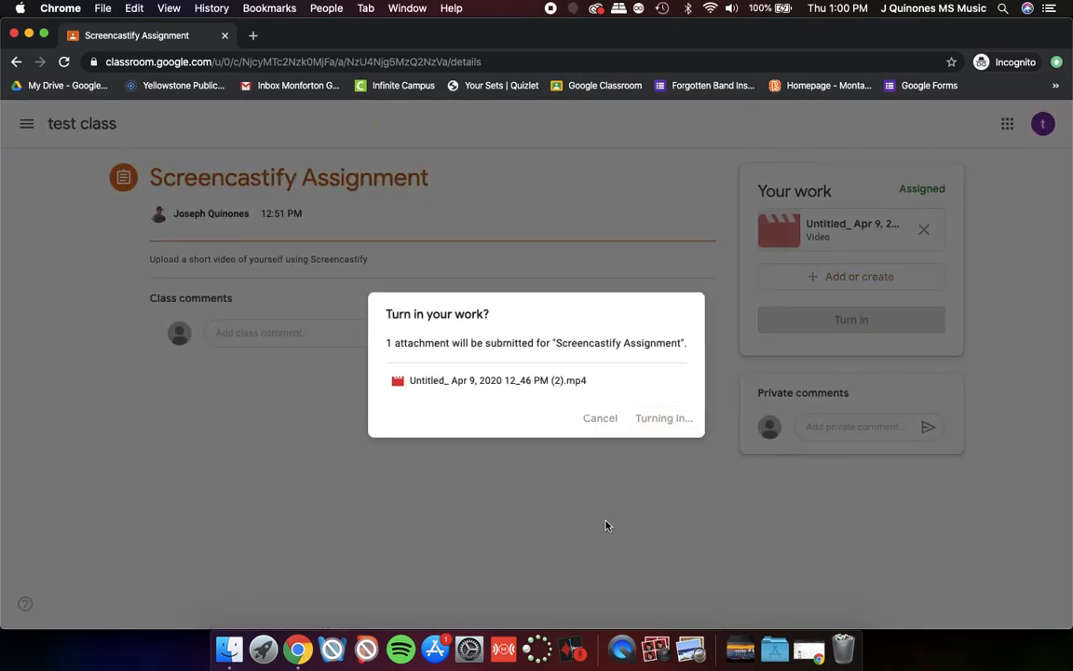
click(663, 418)
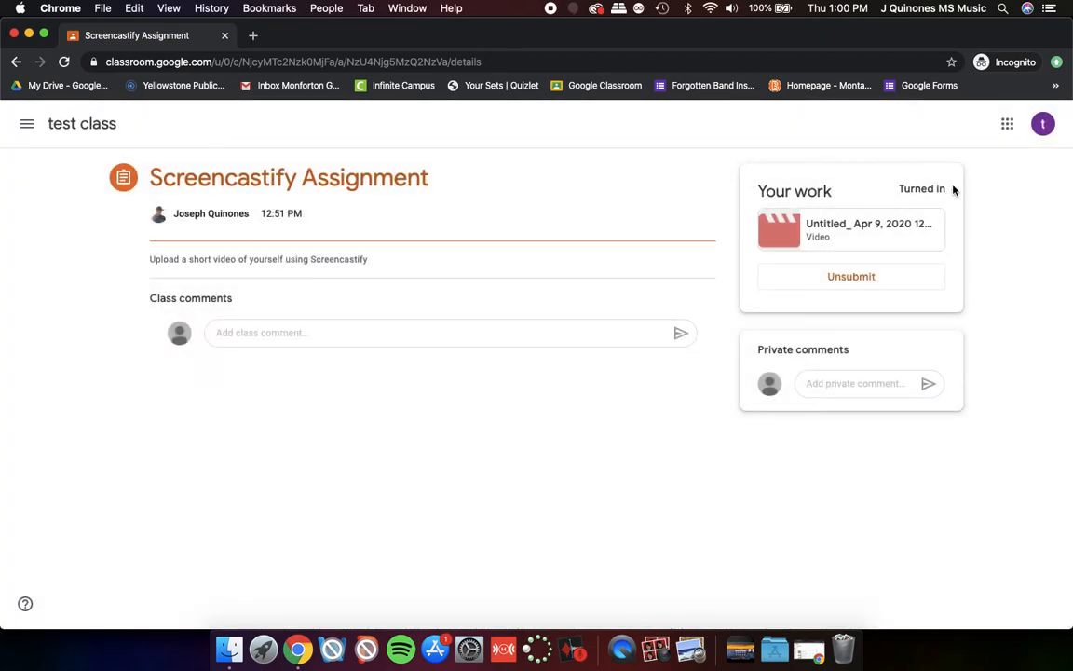
mouse_move(935, 190)
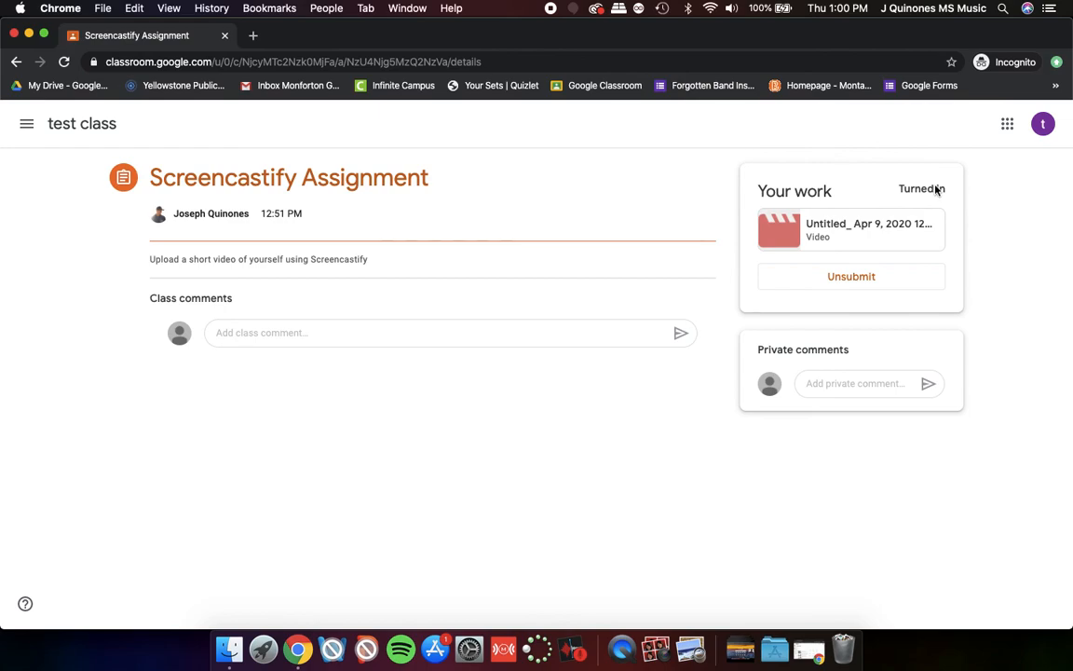